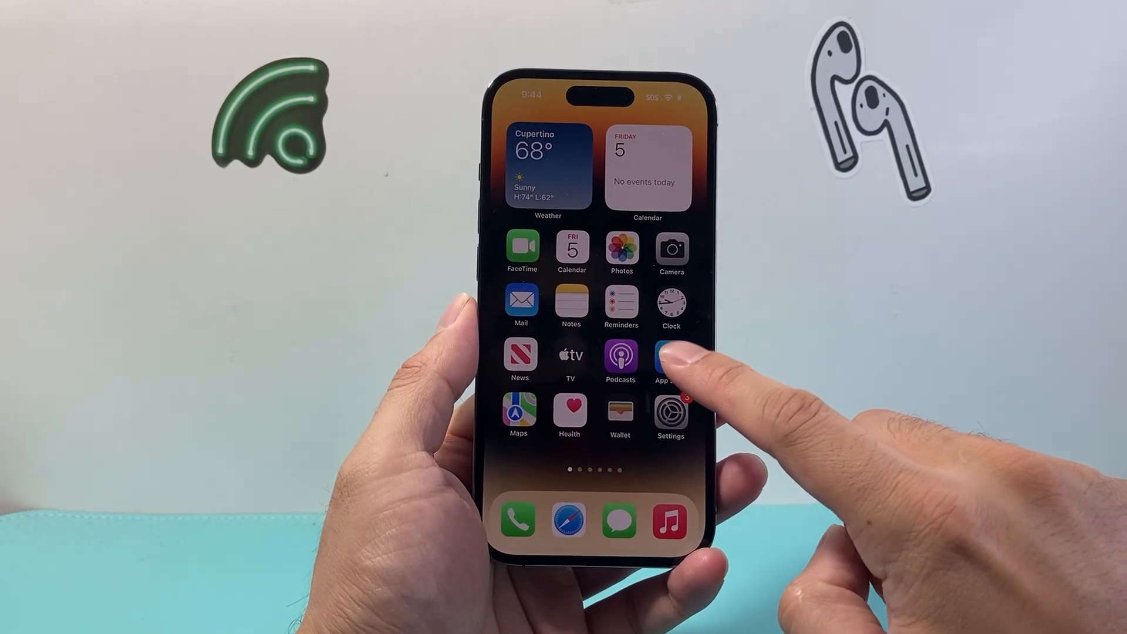
Step: Launch the App Store from the Home Screen to its Today page
left_click(671, 357)
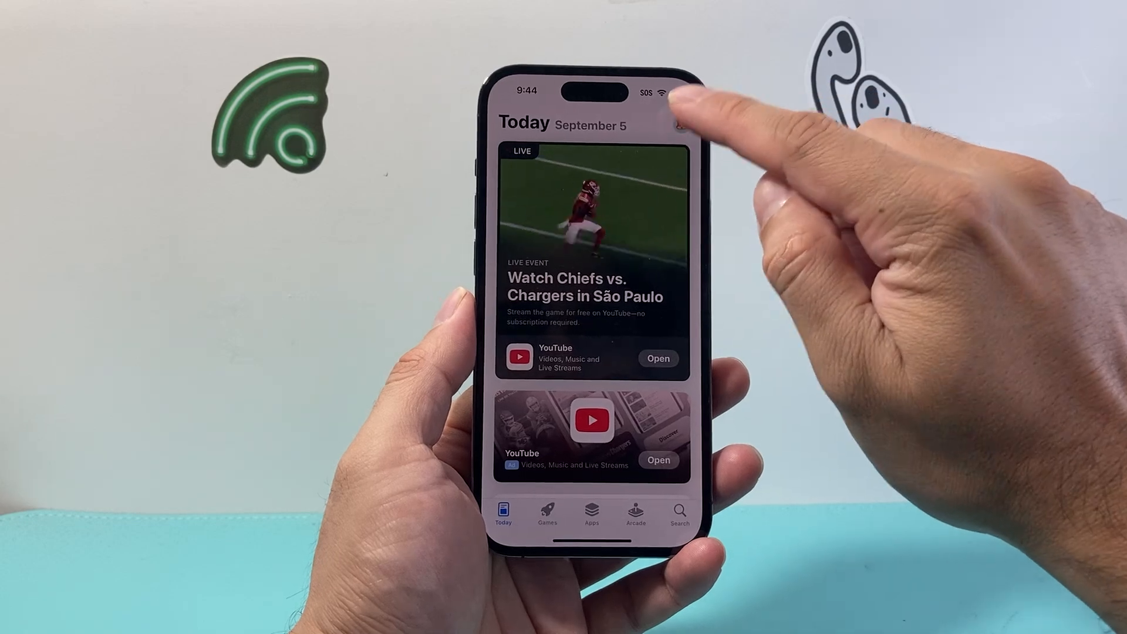
Step: Open the Account sheet from the profile picture, then the Account Settings page
left_click(679, 125)
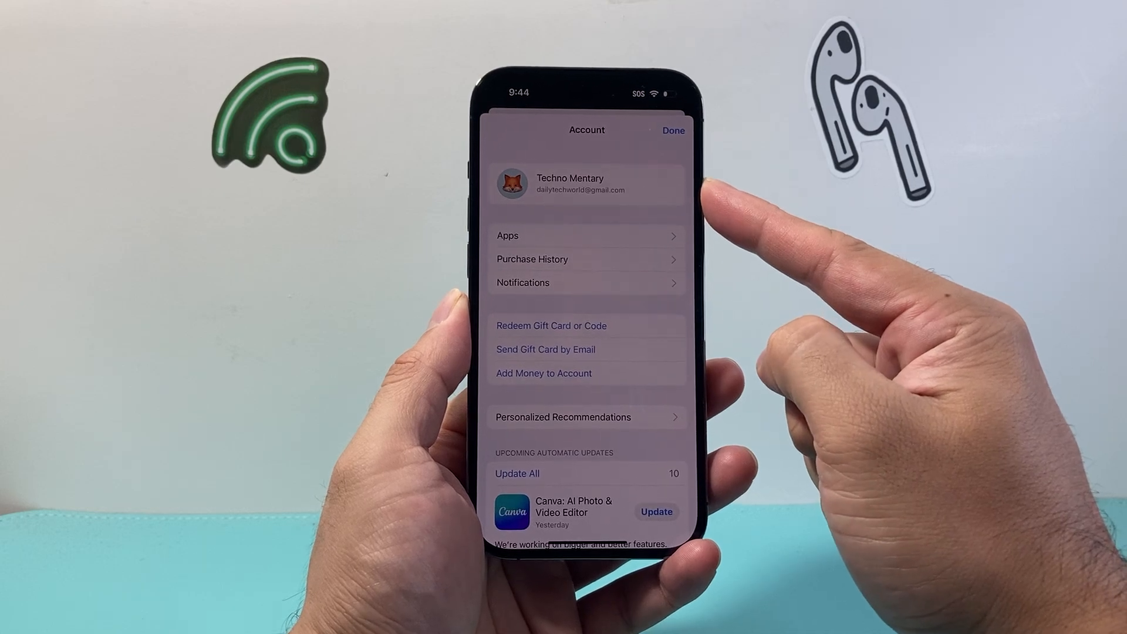
left_click(672, 130)
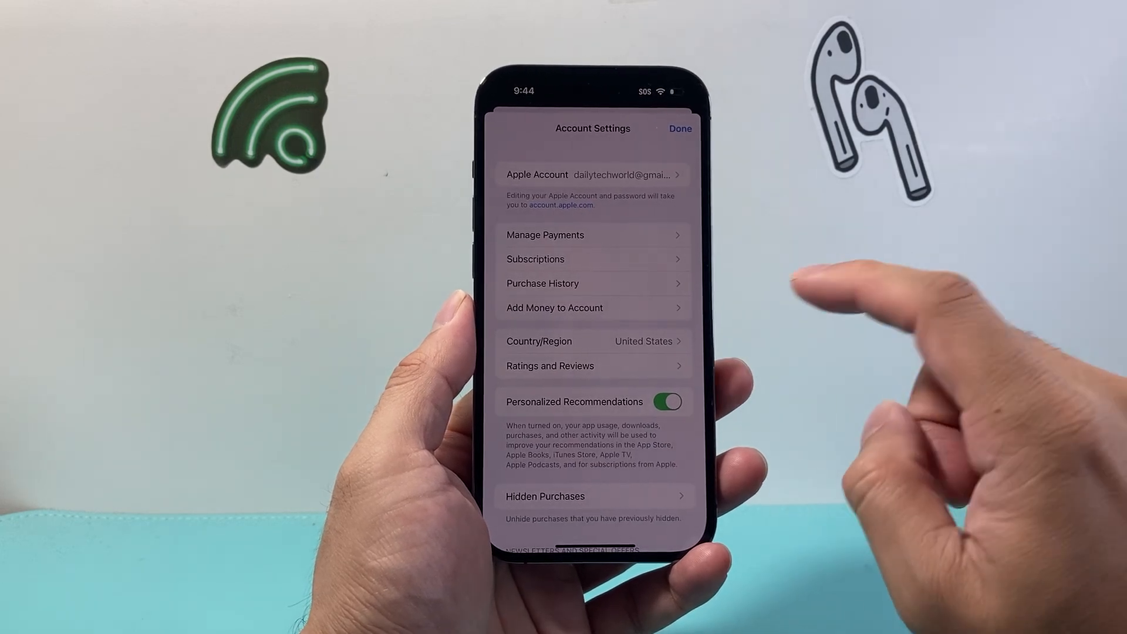
Step: Search 'u', select United Kingdom, and continue past the region-change notice
left_click(594, 341)
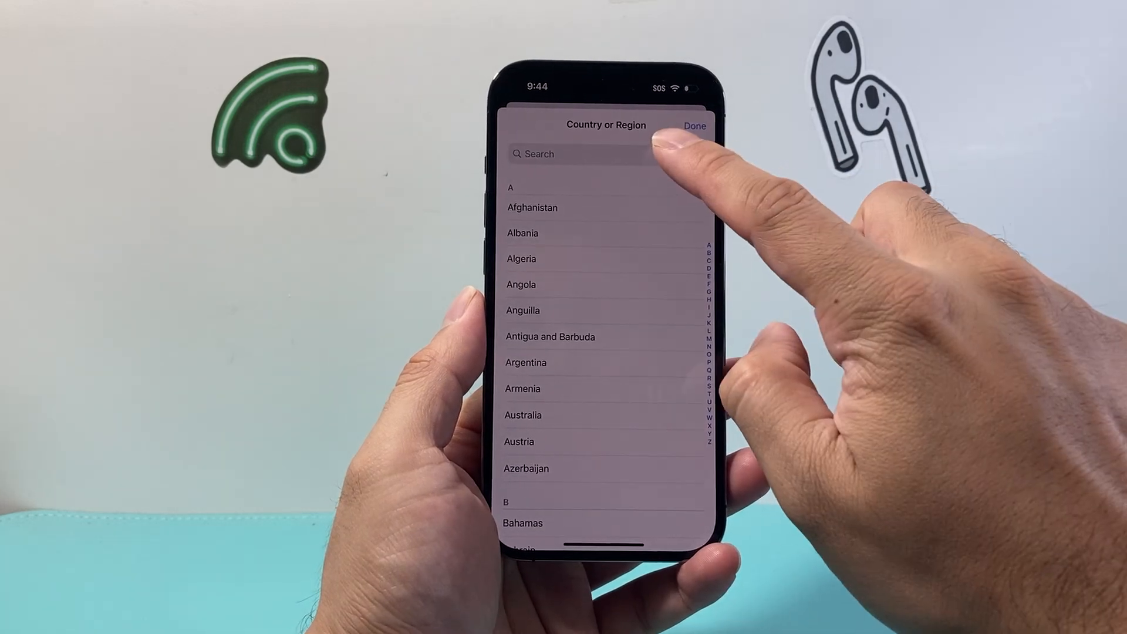
type("u")
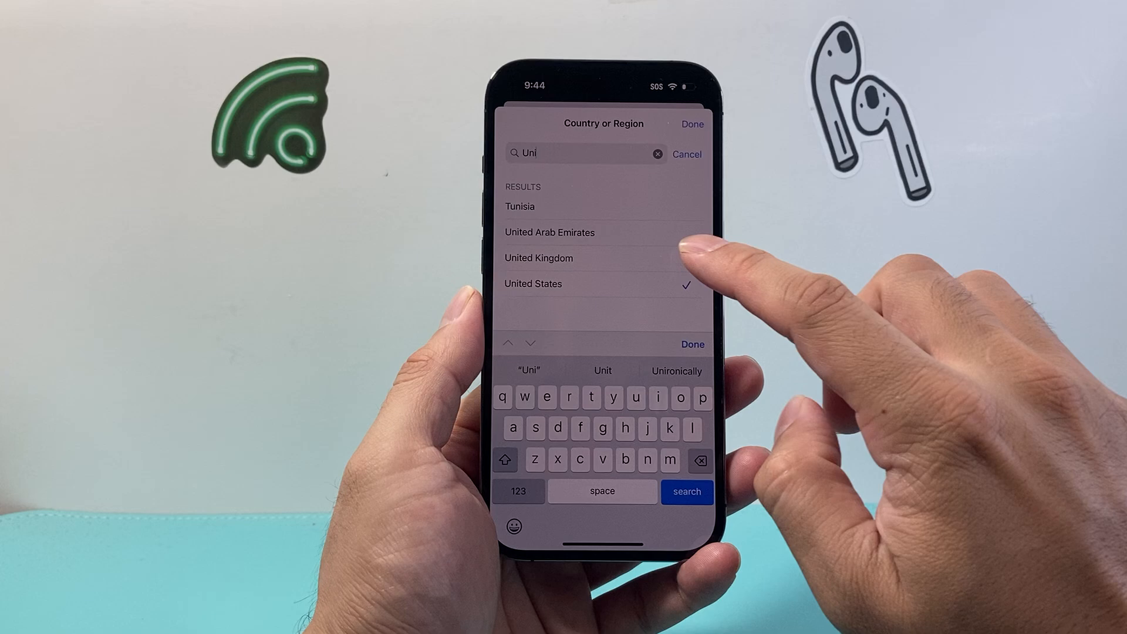
left_click(532, 283)
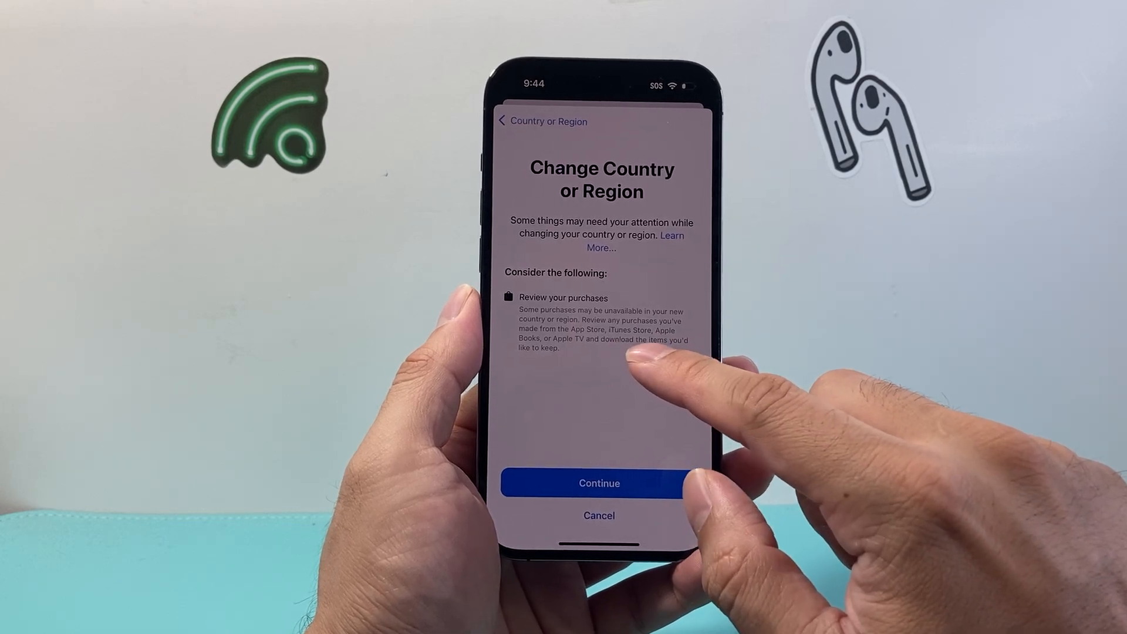
left_click(599, 483)
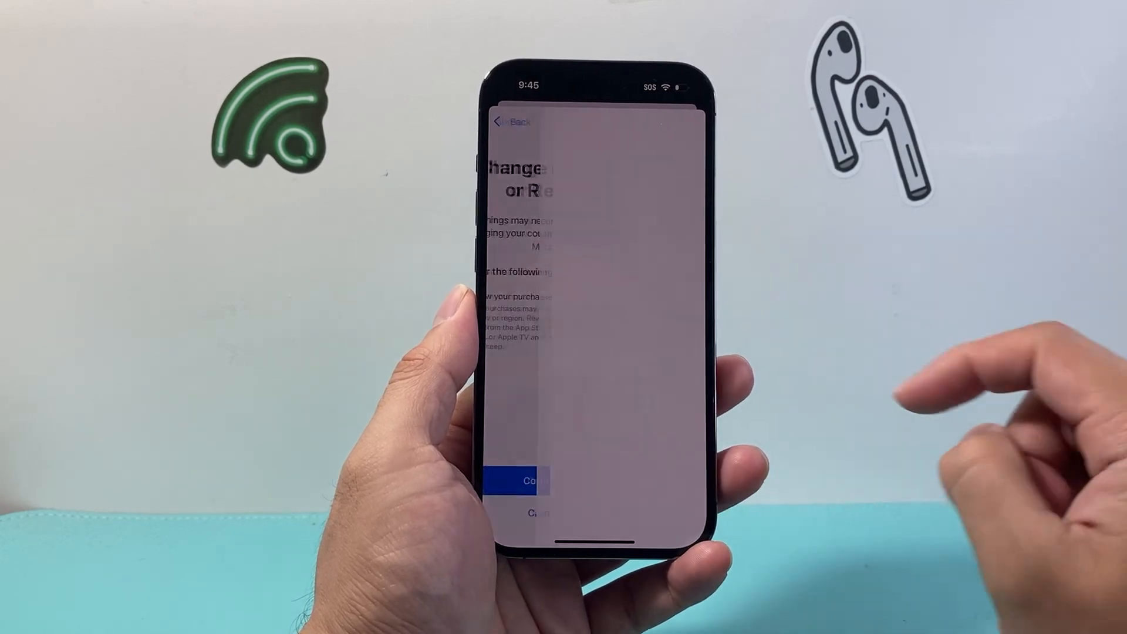
left_click(531, 480)
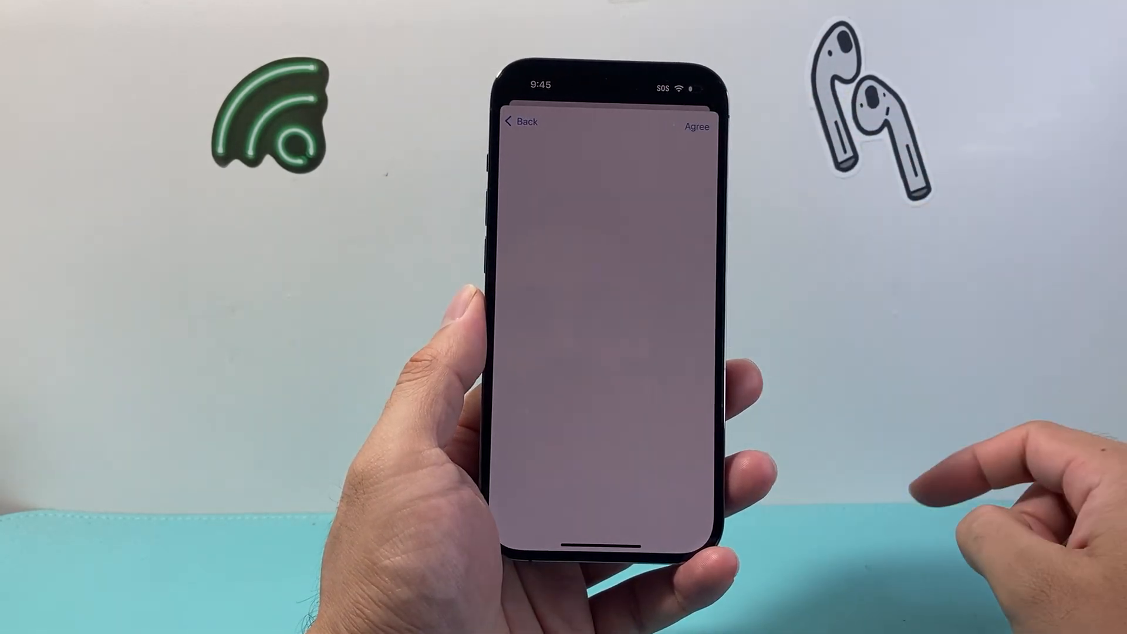
Step: Agree to the Terms and Conditions to reach Add Payment with None selected
left_click(695, 126)
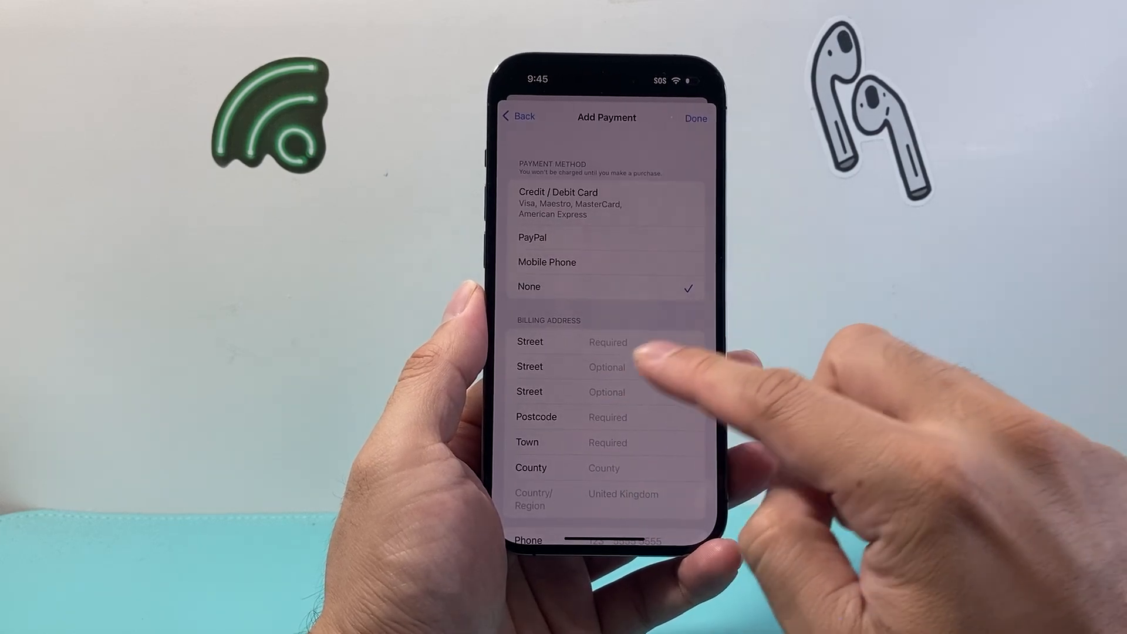
mouse_move(676, 417)
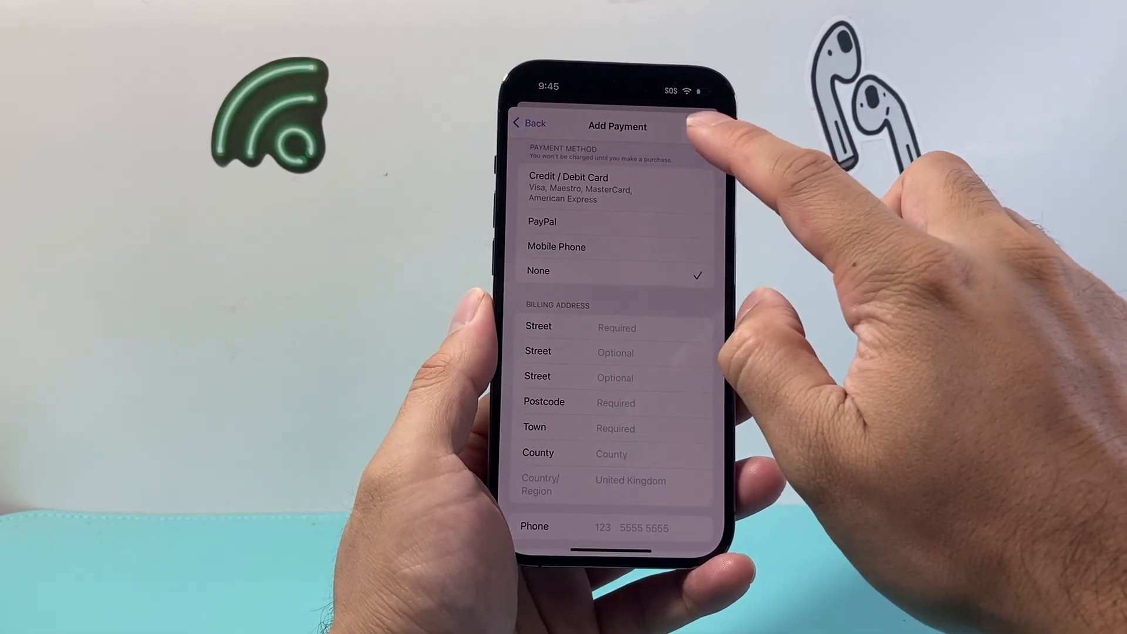
Step: Back out of Add Payment without finishing and return to the Home Screen
left_click(691, 124)
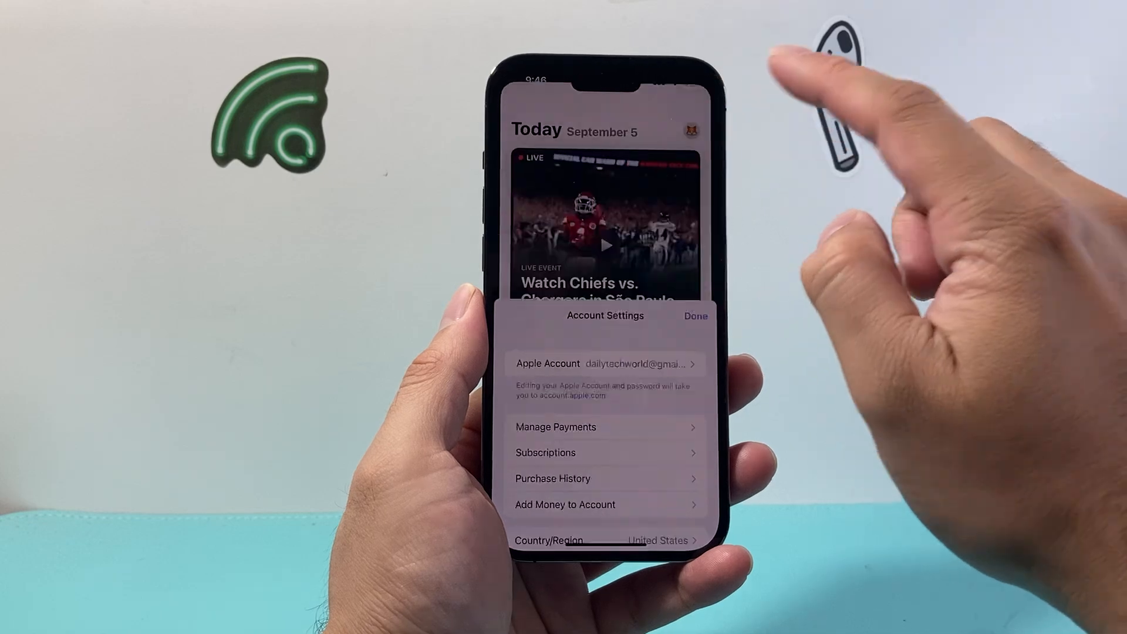
left_click(694, 316)
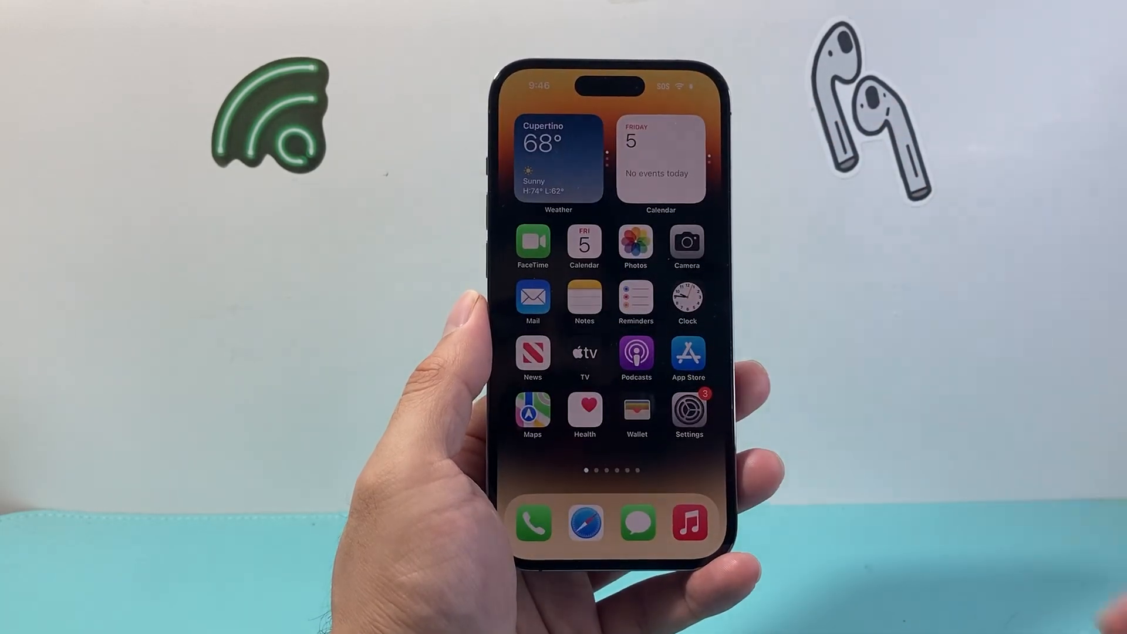